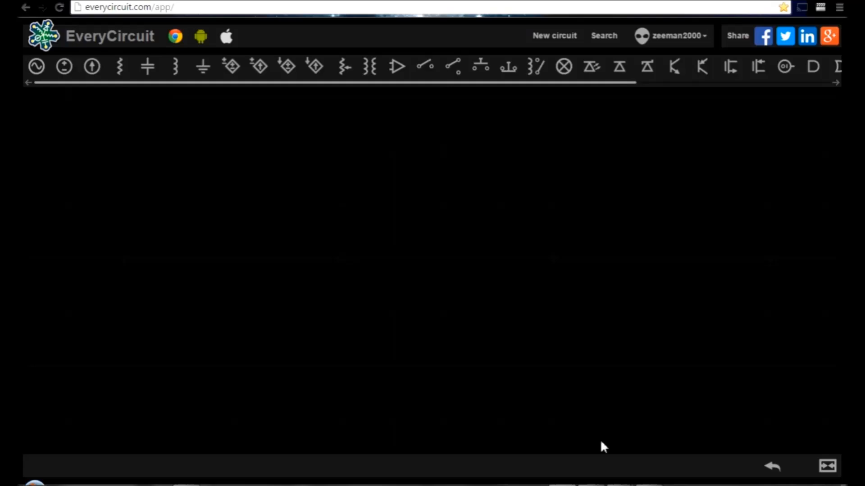
pyautogui.moveTo(622, 301)
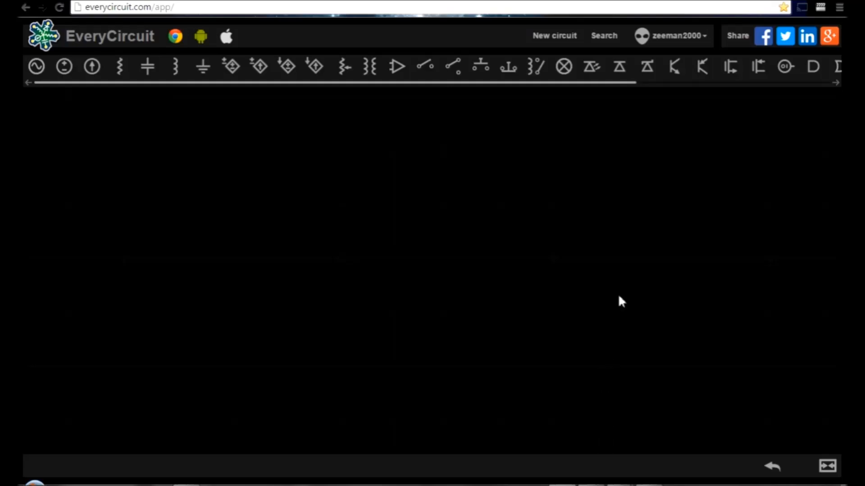
pyautogui.moveTo(630, 291)
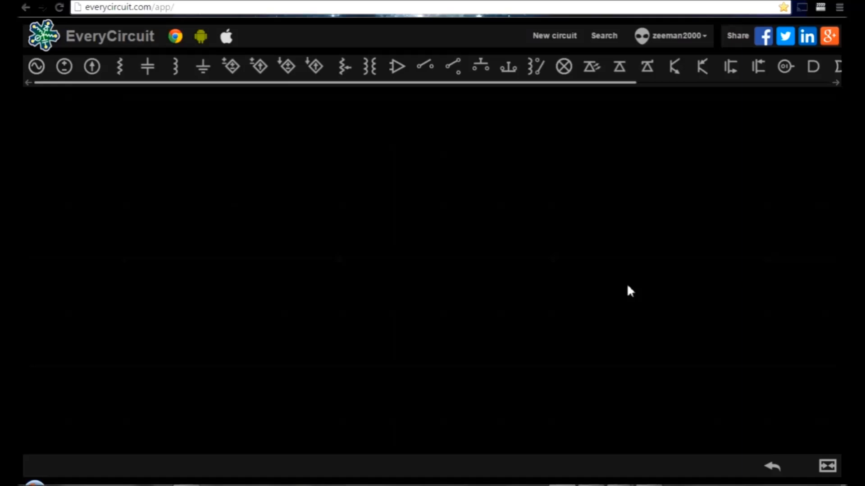
pyautogui.moveTo(673, 161)
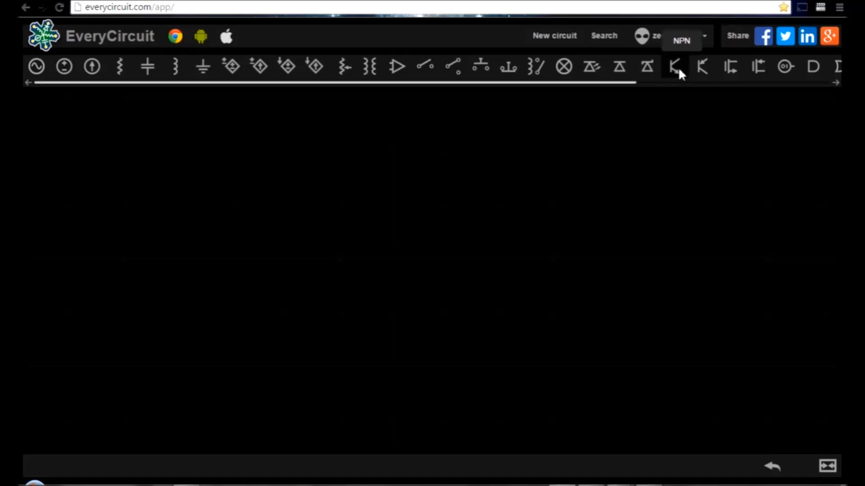
# Place an NPN transistor and move it toward the centre of the canvas.
pyautogui.click(674, 65)
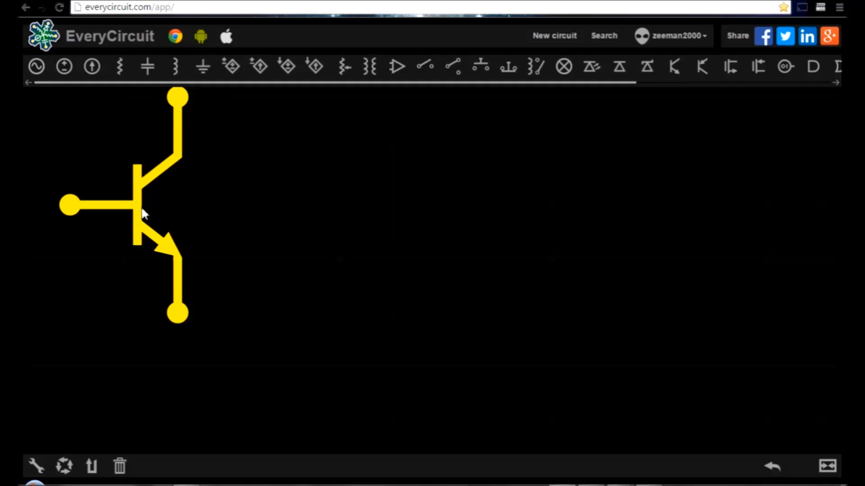
pyautogui.moveTo(143, 215); pyautogui.dragTo(306, 260)
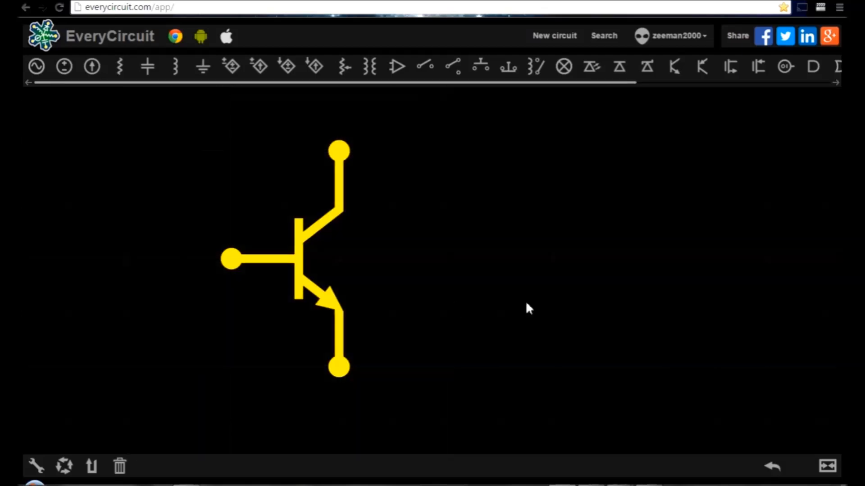
pyautogui.moveTo(702, 66)
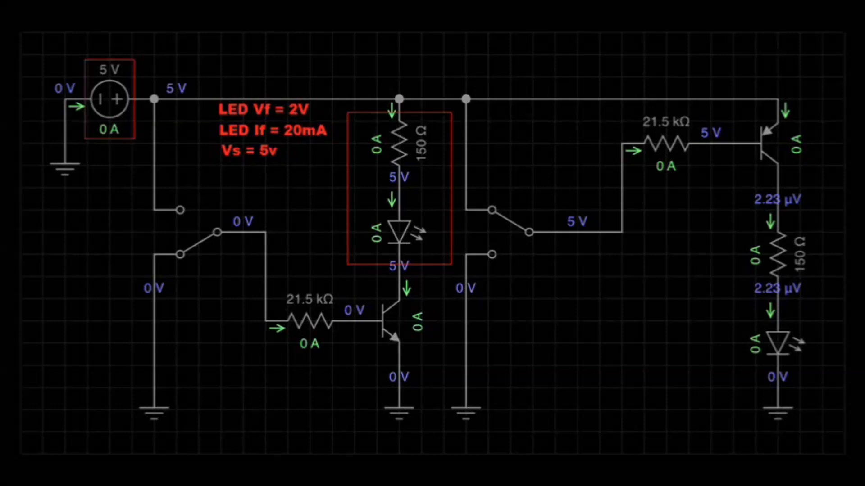
# Add the notes 'Vs - Vf = 3v' and 'R1 = 3v / 0.02A' for the LED resistor calculation.
pyautogui.write('Vs - Vf = 3v')
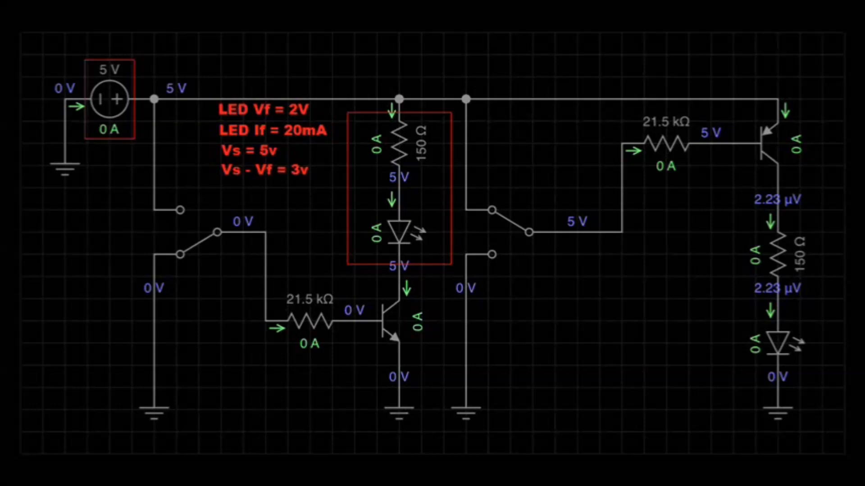
pyautogui.write('R1 = 3v / 0.02A')
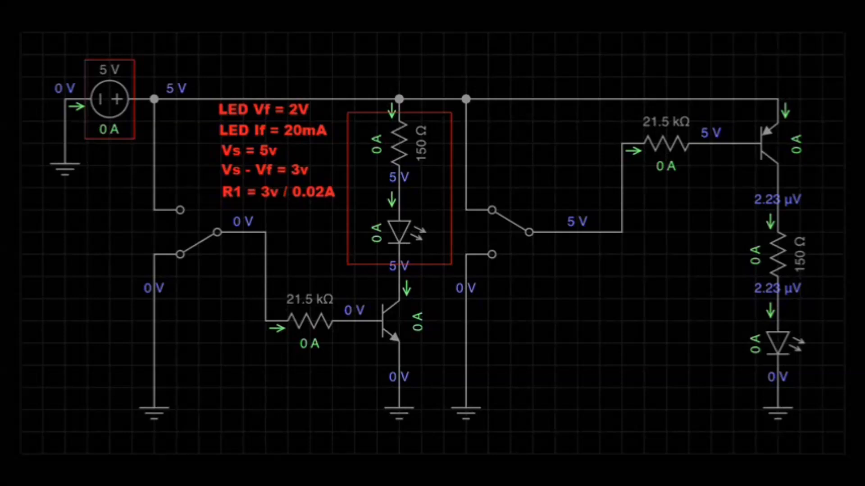
pyautogui.click(421, 142)
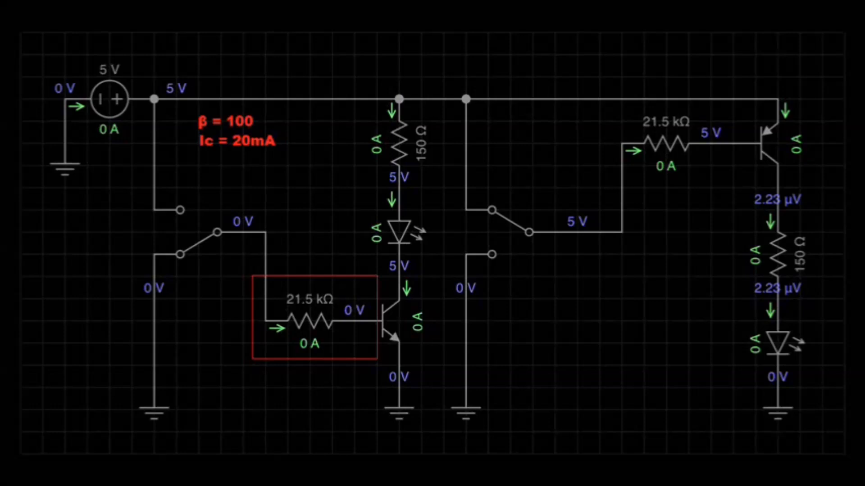
# Add the base current notes 'Ib = Ic / β' and 'Ib = 0.02 / 100'.
pyautogui.write('Ib = Ic / β')
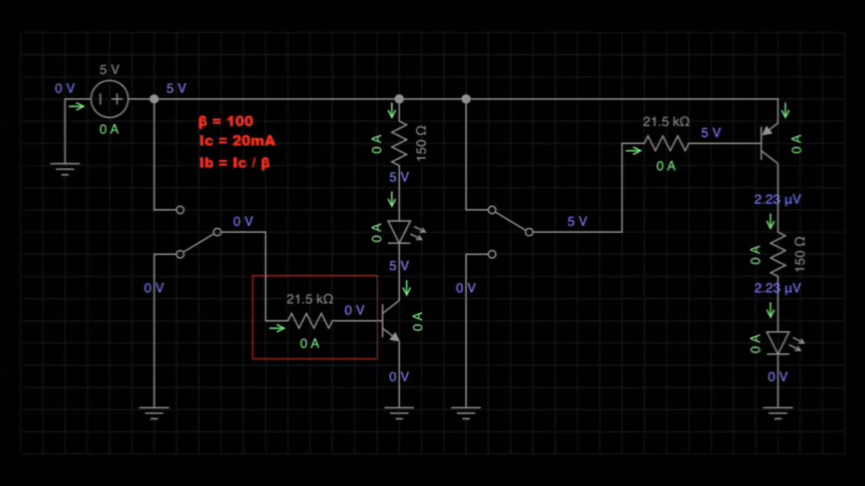
pyautogui.write('Ib = 0.02 / 100')
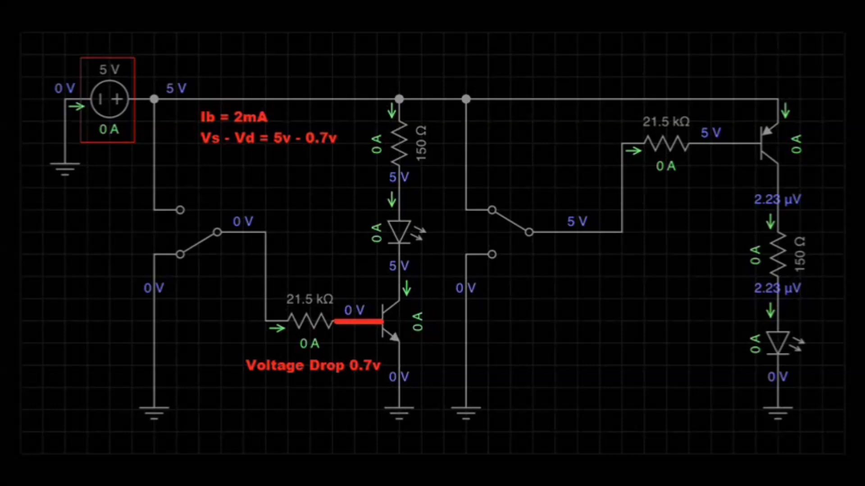
# Add the base resistor notes 'Rb = 4.3v / 0.002A' and 'Rb = 2150 ohms'.
pyautogui.write('Rb = 4.3v / 0.002A')
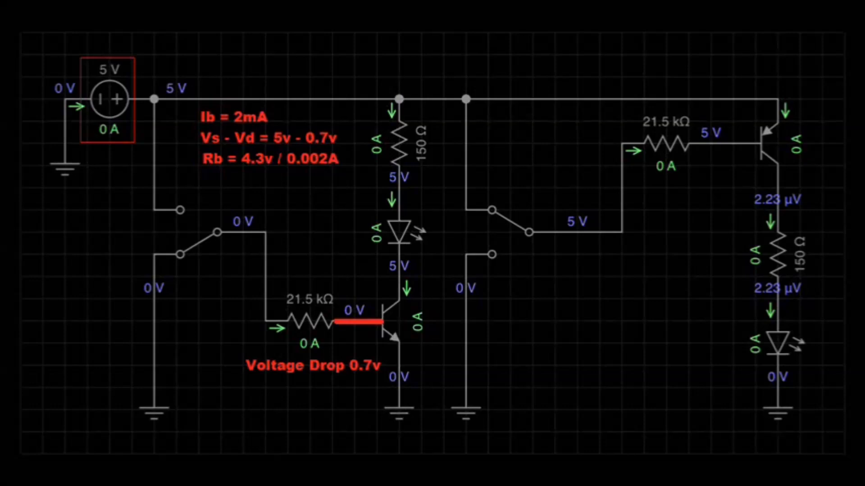
pyautogui.write('Rb = 2150 ohms')
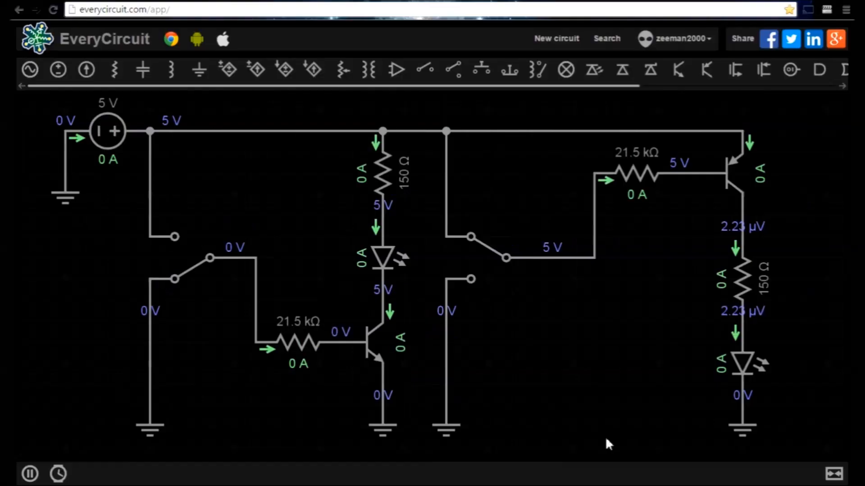
pyautogui.moveTo(499, 394)
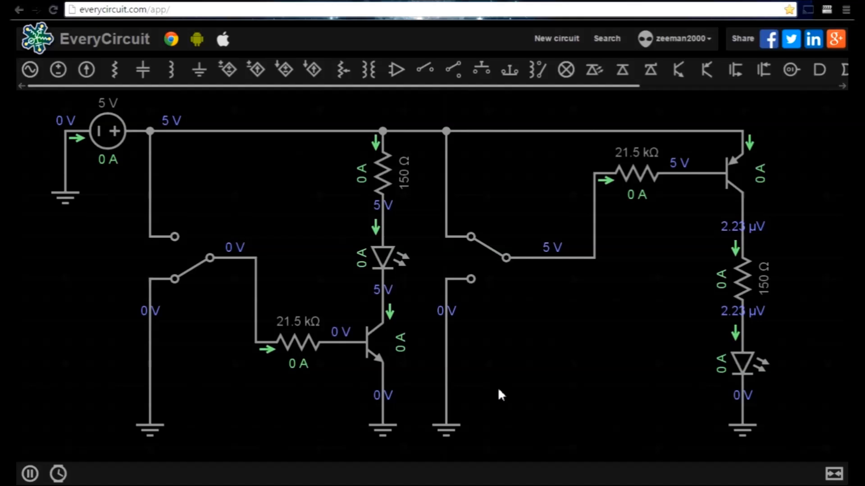
pyautogui.moveTo(184, 289)
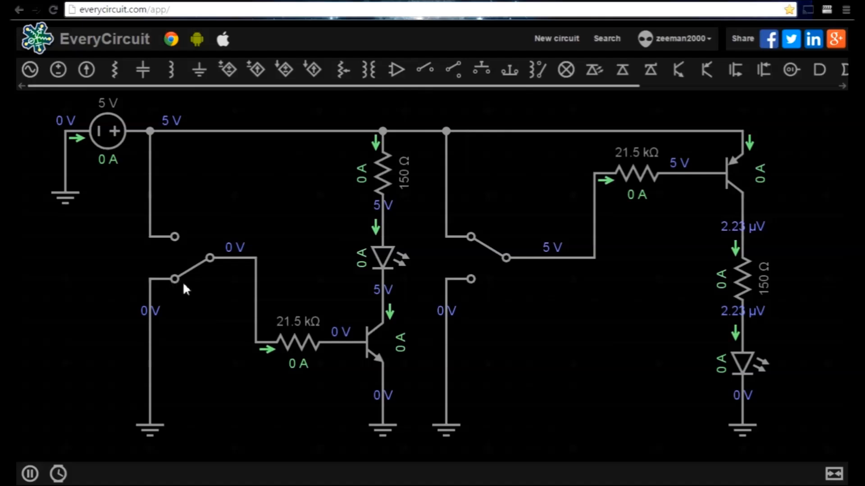
pyautogui.moveTo(367, 339)
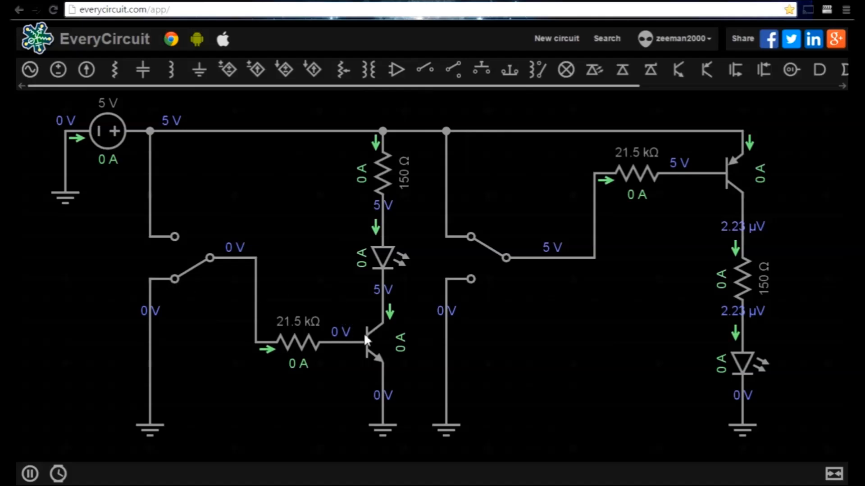
pyautogui.moveTo(236, 252)
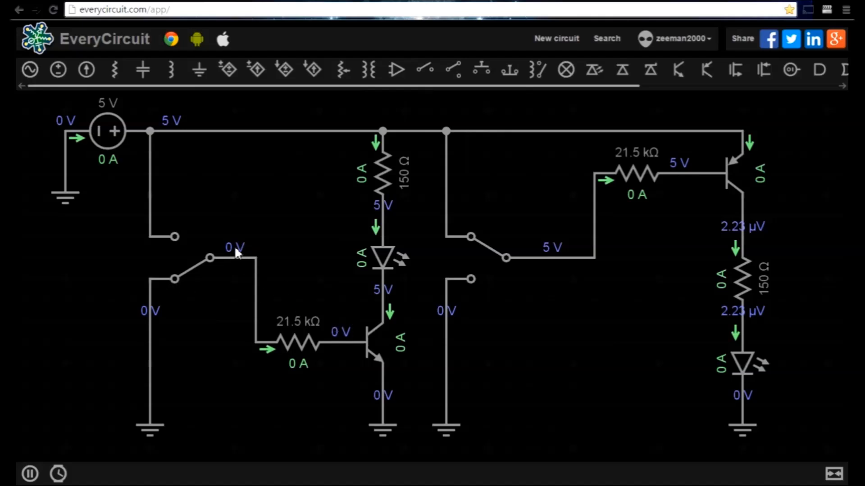
pyautogui.moveTo(306, 258)
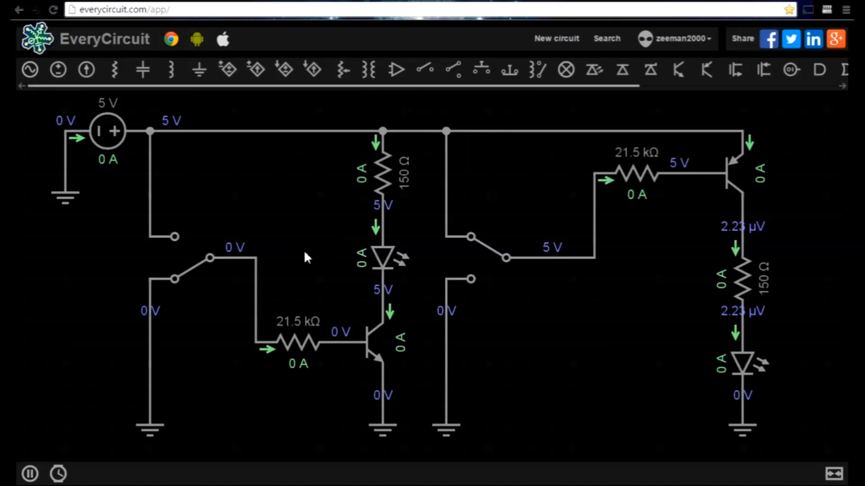
pyautogui.moveTo(190, 275)
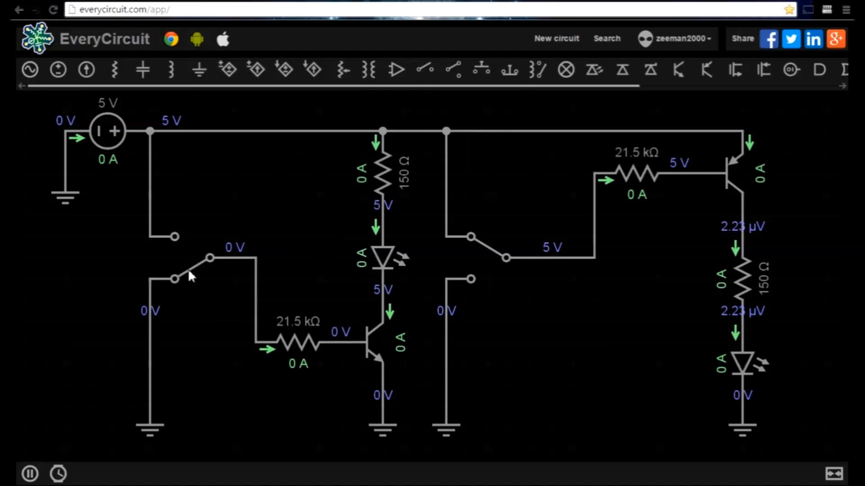
# Toggle the left switch to 5 V so the NPN stage's LED lights at 18.5 mA.
pyautogui.click(190, 270)
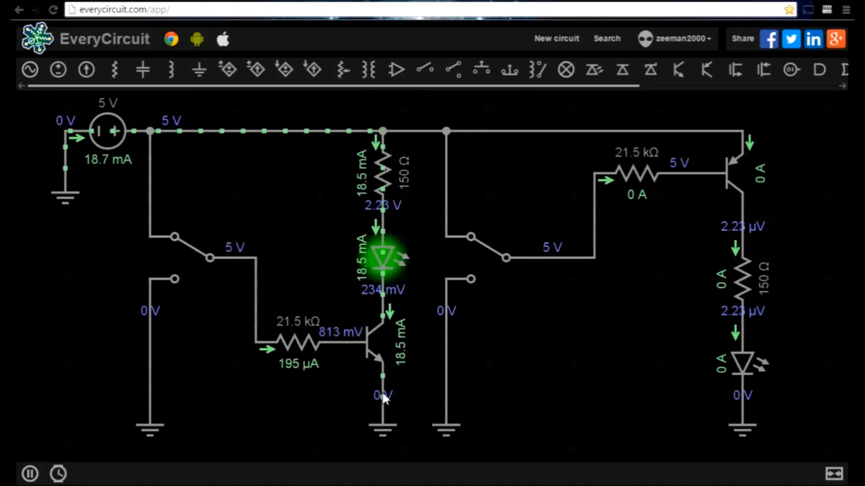
pyautogui.moveTo(380, 323)
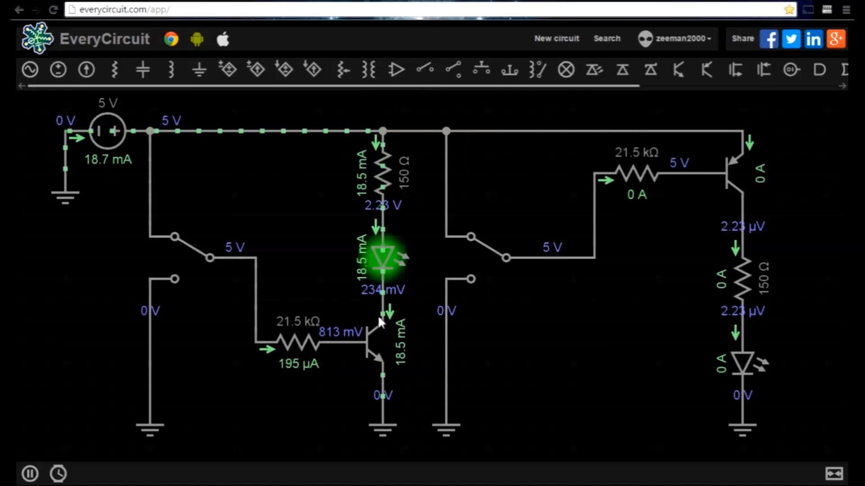
pyautogui.moveTo(431, 320)
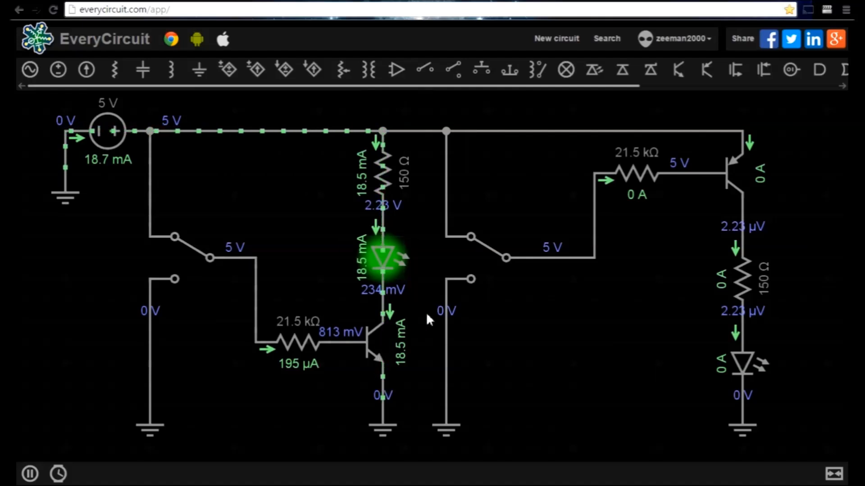
pyautogui.moveTo(490, 260)
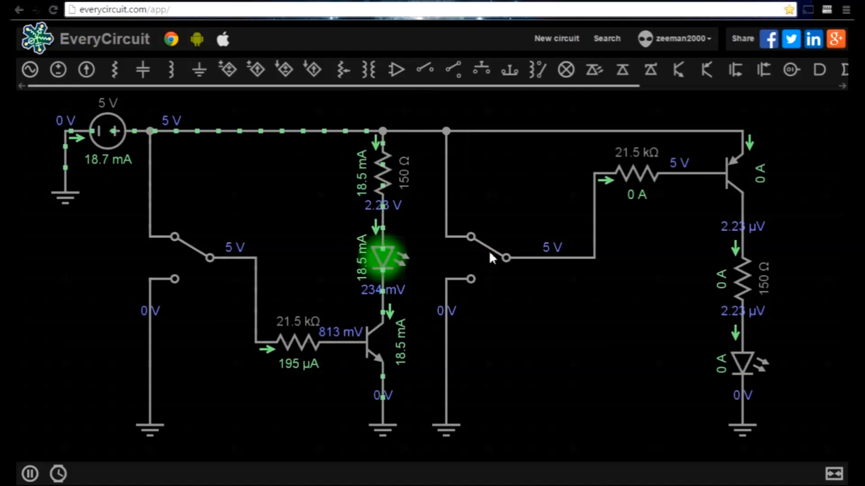
# Toggle the right switch to 0 V so the PNP stage's LED lights and both LEDs glow.
pyautogui.click(502, 259)
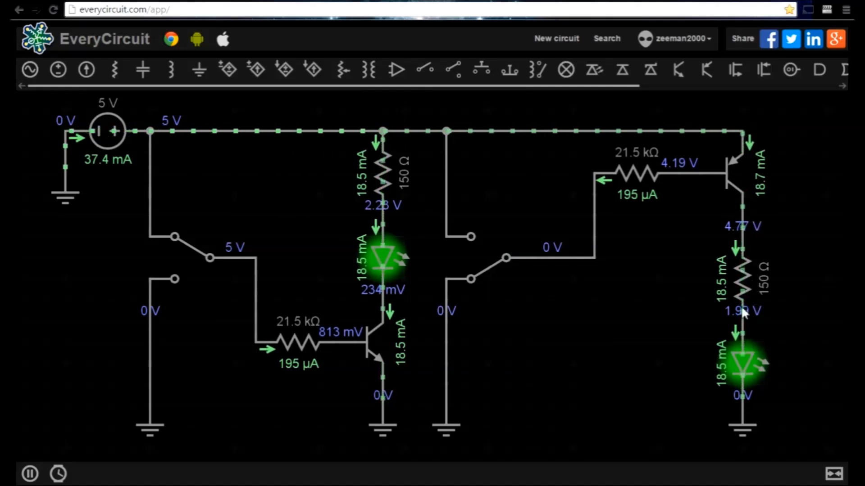
pyautogui.moveTo(693, 270)
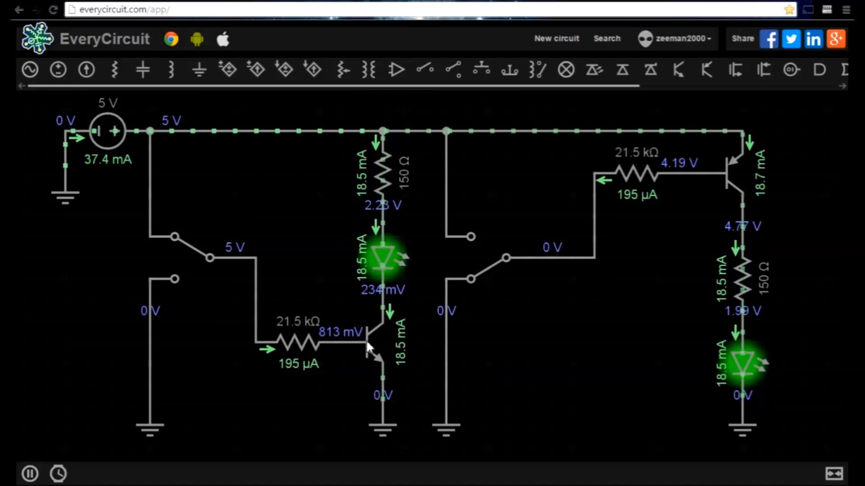
pyautogui.click(370, 339)
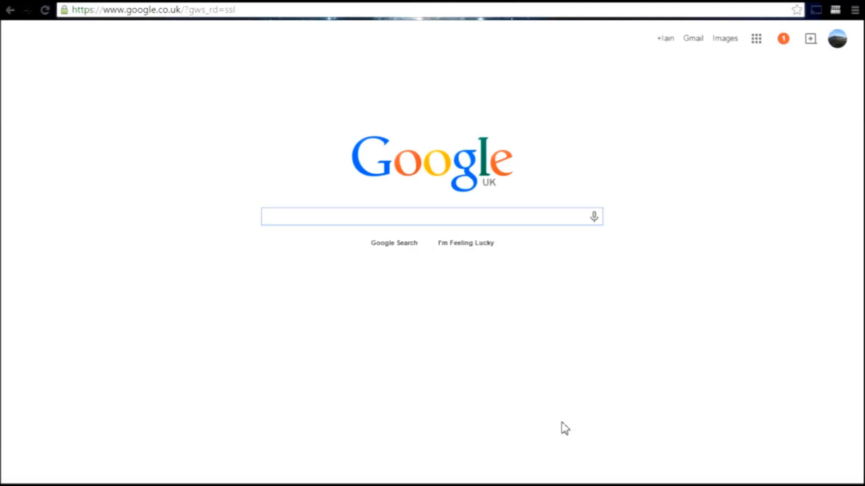
pyautogui.moveTo(313, 239)
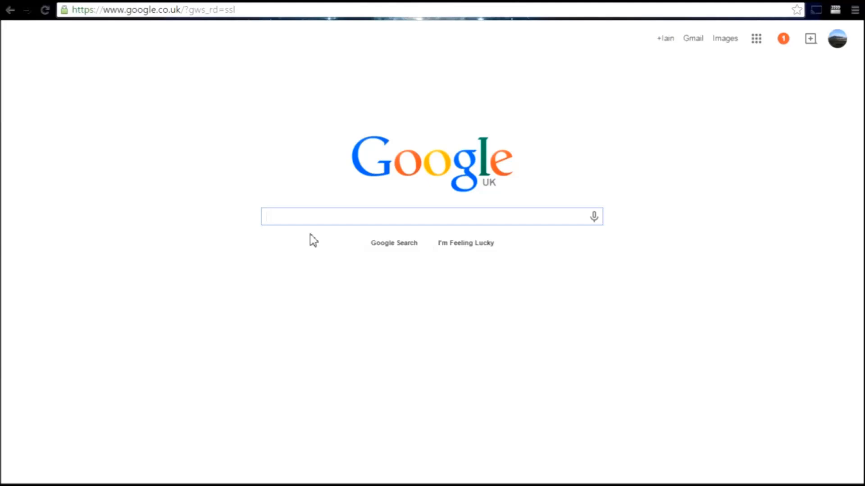
# Search Google for BC109 and open the Farnell BC107/BC108/BC109 datasheet PDF.
pyautogui.click(431, 216)
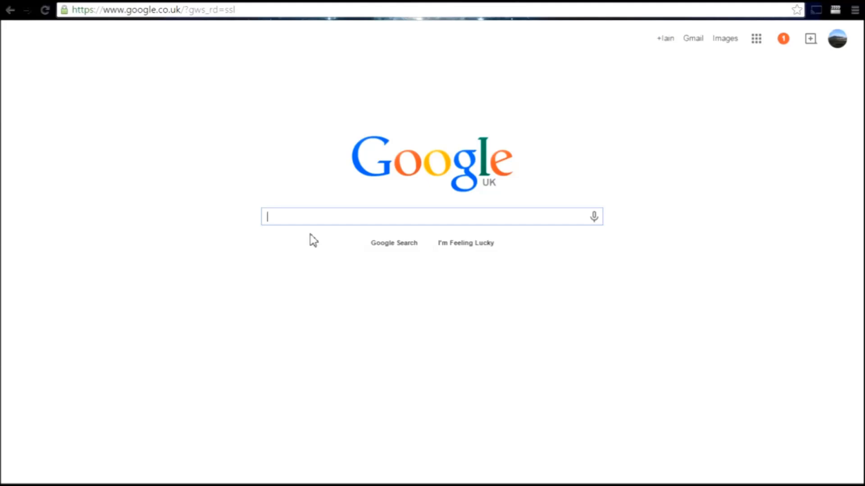
pyautogui.write('BC109')
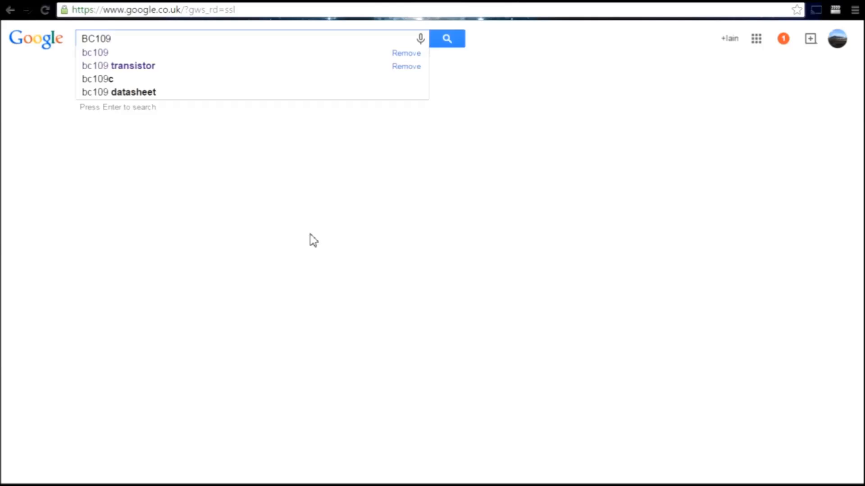
pyautogui.click(447, 39)
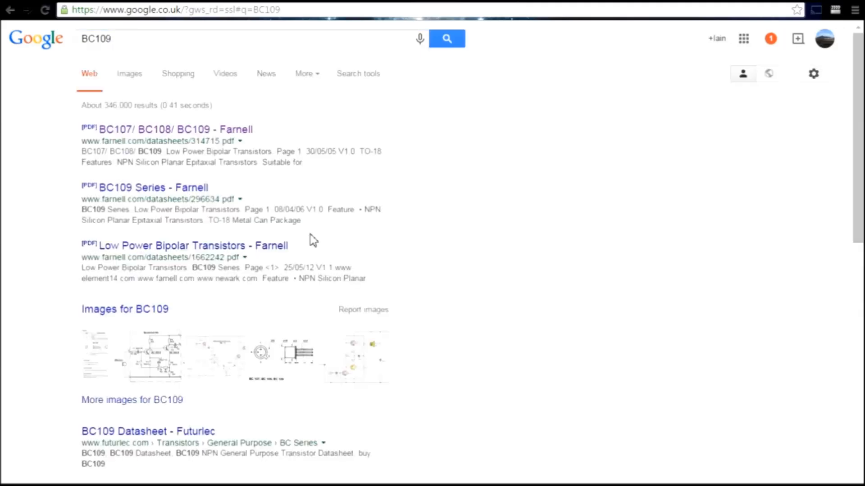
pyautogui.moveTo(224, 135)
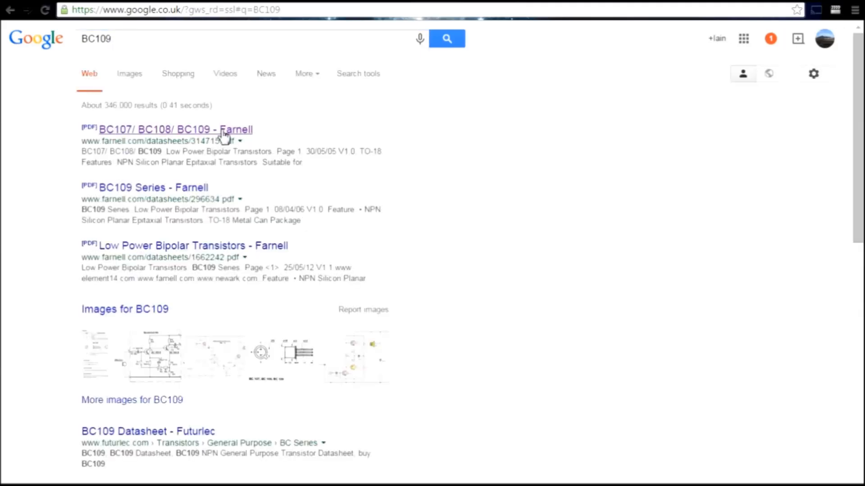
pyautogui.click(167, 128)
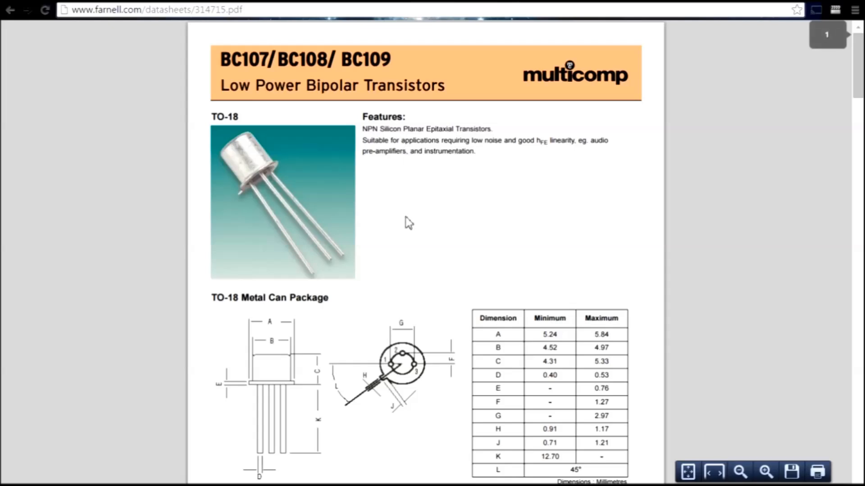
# Scroll the datasheet to page 3's DC current gain table showing BC109 at 200–800.
pyautogui.scroll(-3)
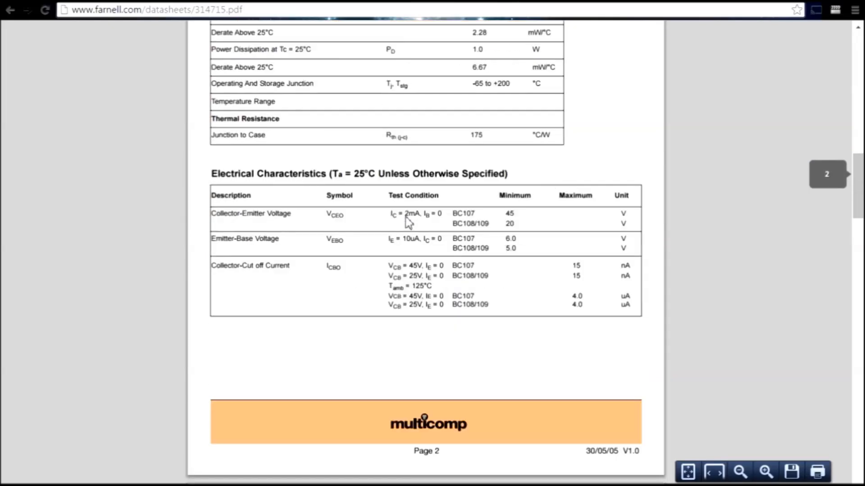
pyautogui.scroll(-3)
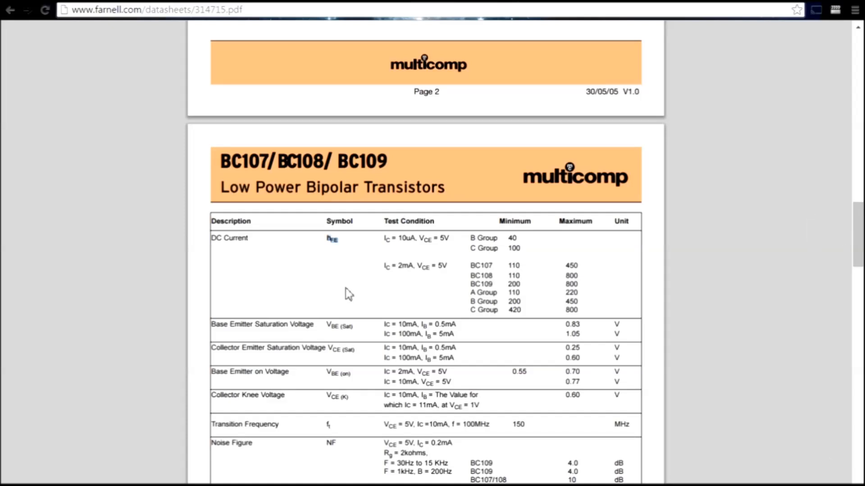
pyautogui.moveTo(385, 259)
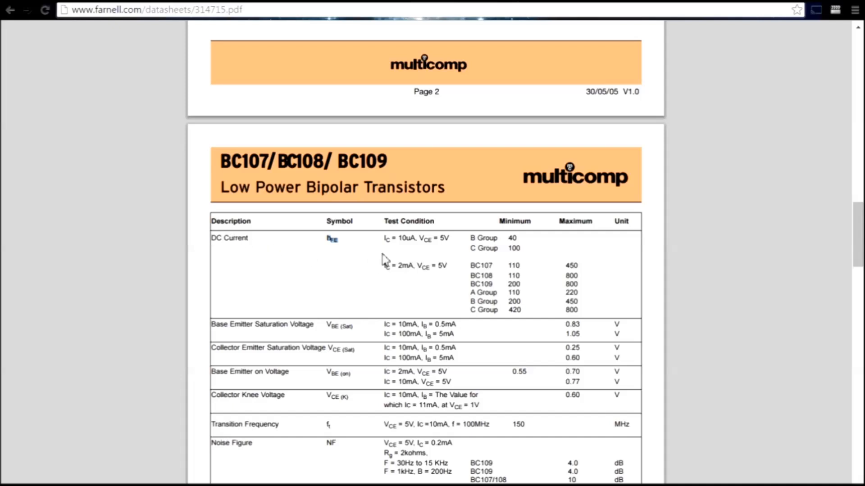
pyautogui.moveTo(707, 276)
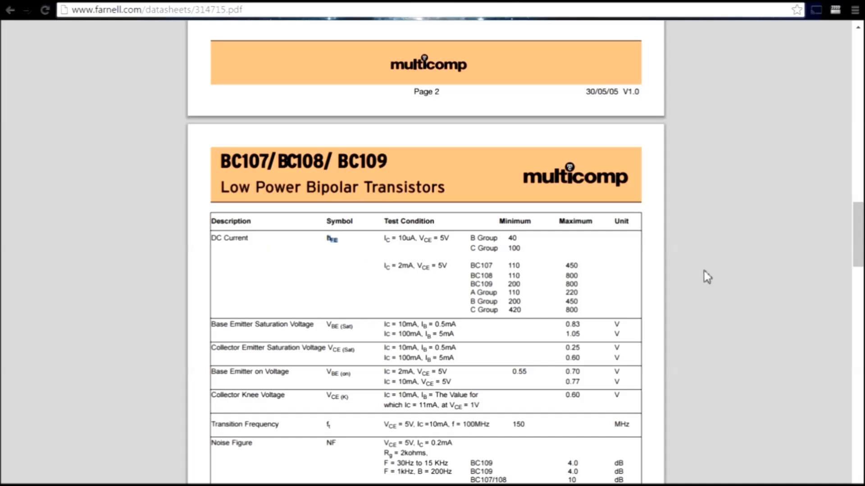